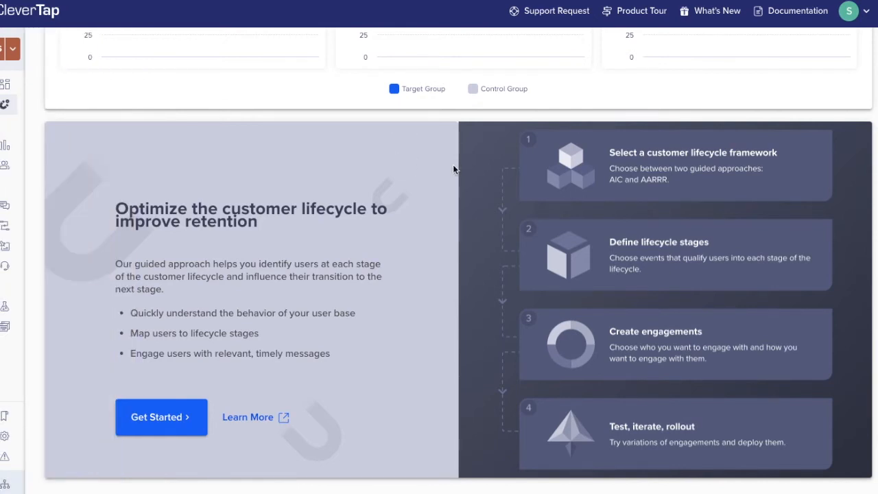
mouse_move(474, 173)
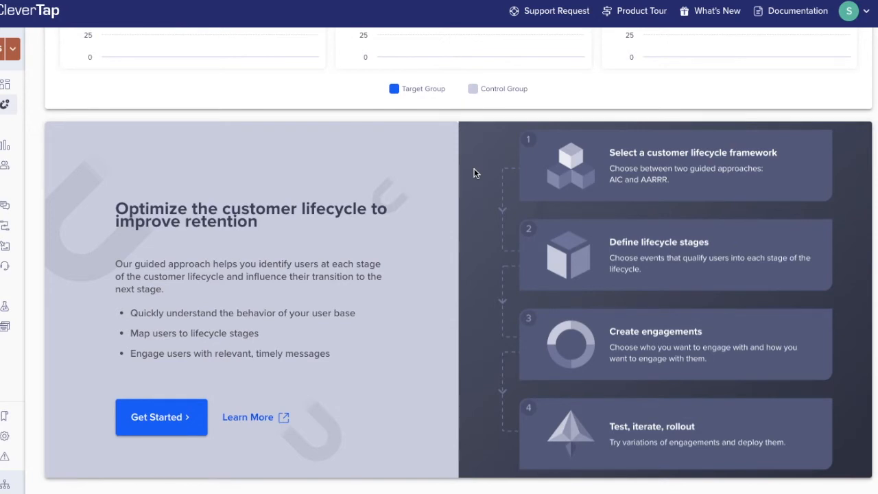
mouse_move(480, 263)
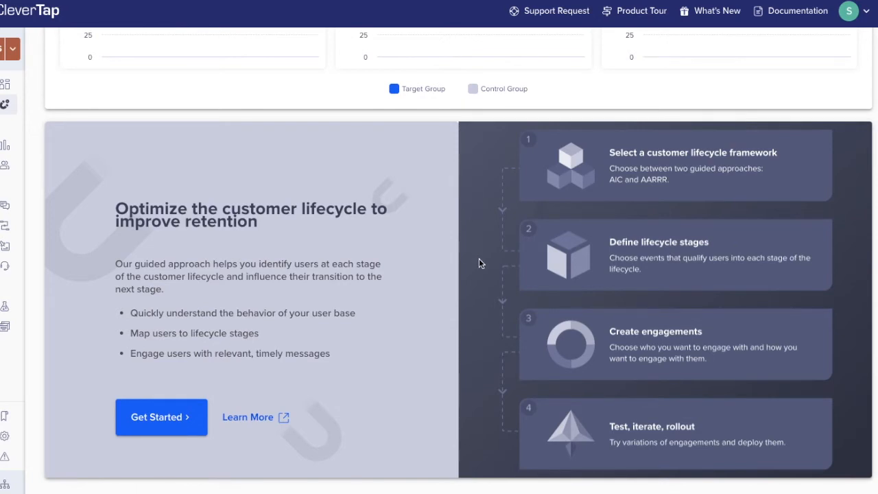
mouse_move(490, 271)
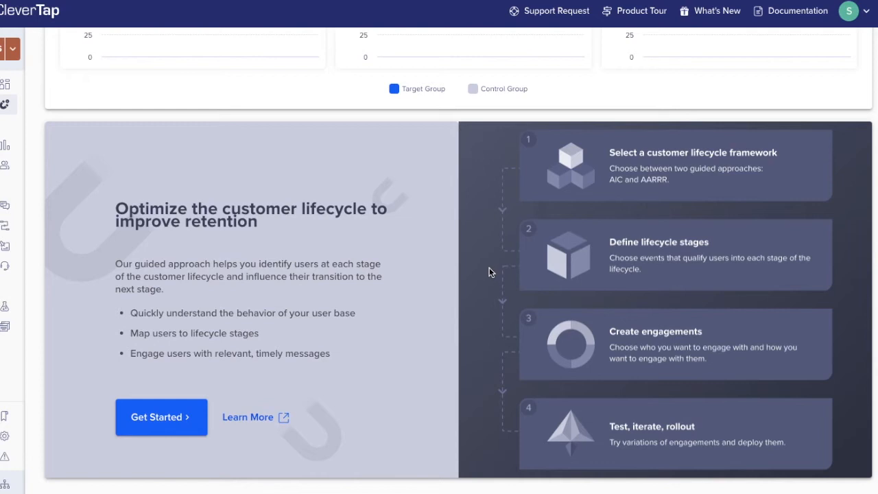
mouse_move(495, 351)
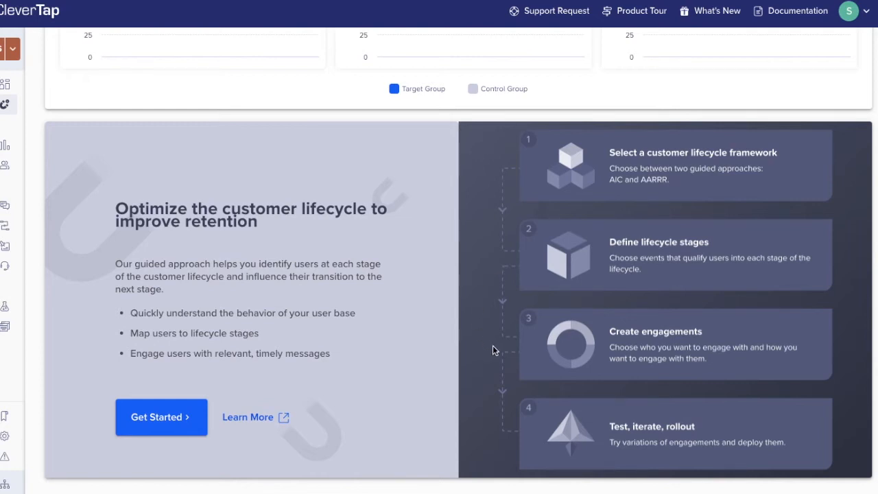
mouse_move(491, 448)
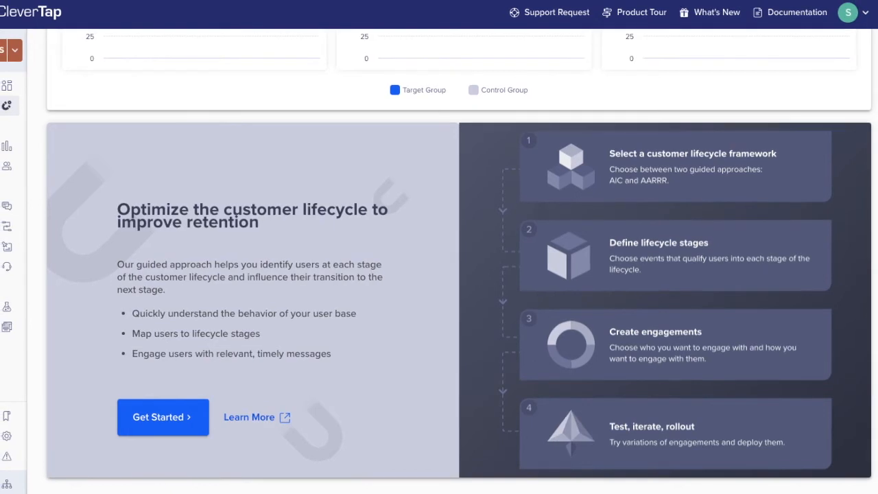
Start the Lifecycle Optimizer setup and confirm the 3-stage AIC framework over AARRR.
click(162, 417)
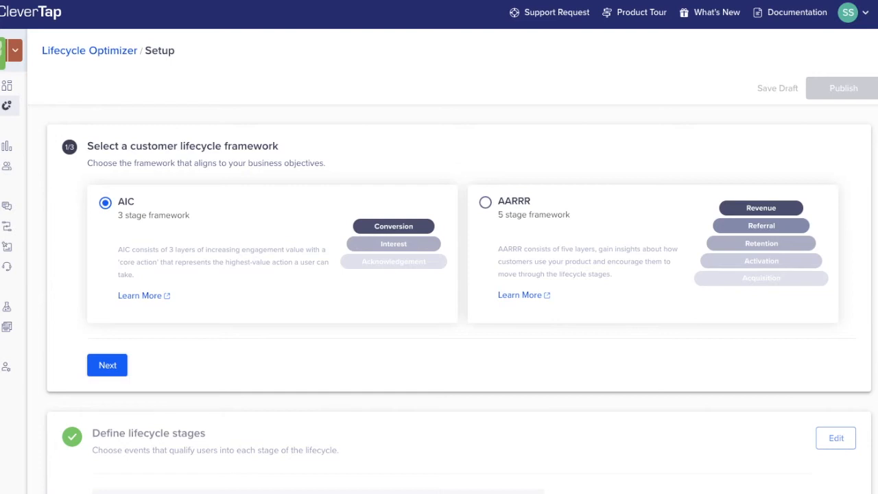
mouse_move(343, 284)
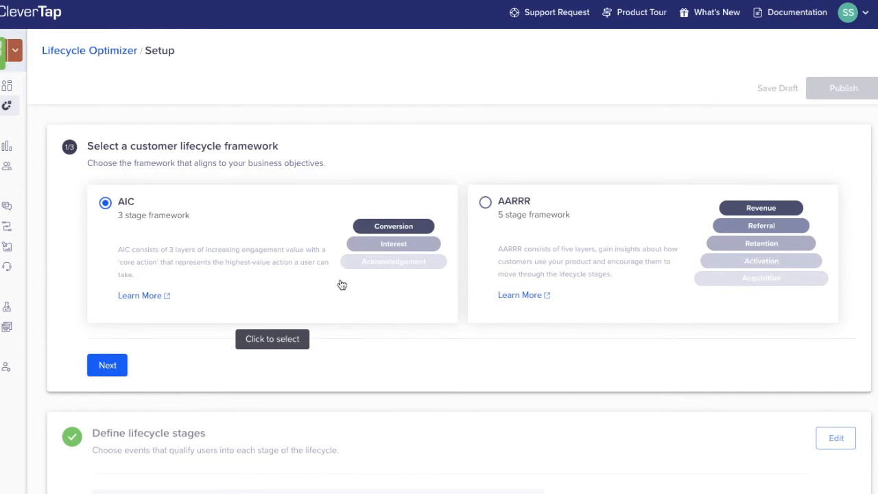
mouse_move(381, 302)
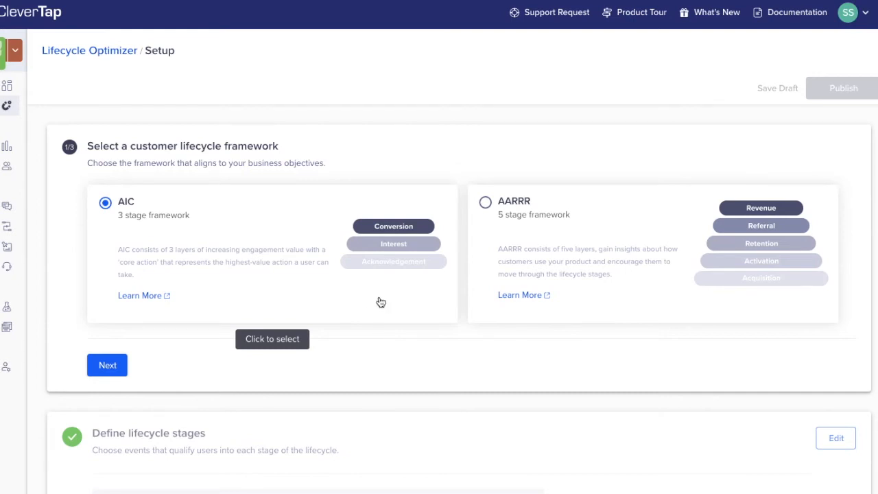
mouse_move(442, 222)
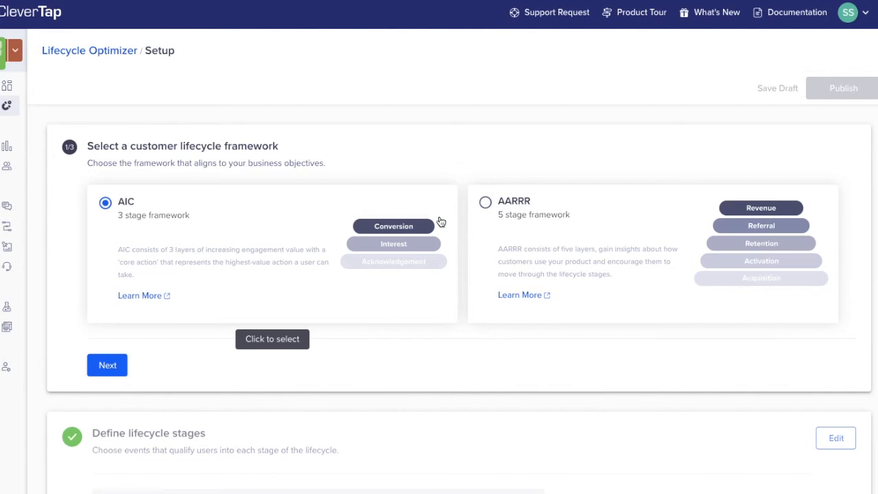
mouse_move(698, 312)
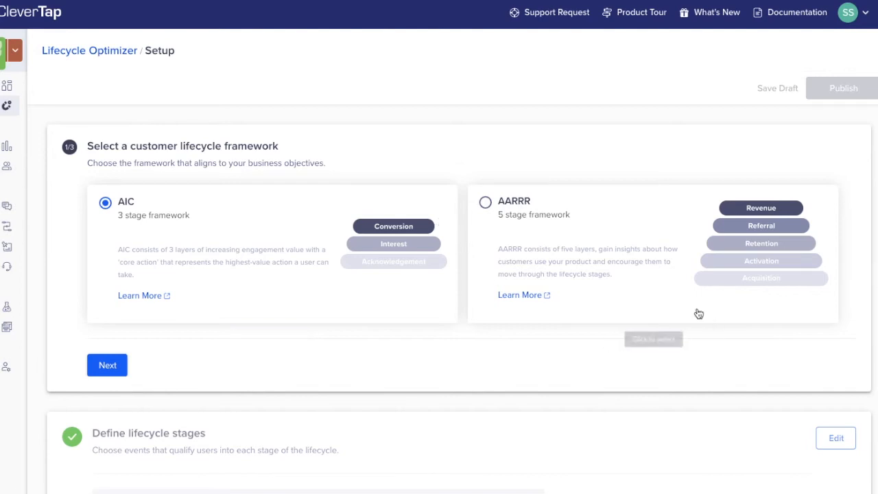
mouse_move(694, 315)
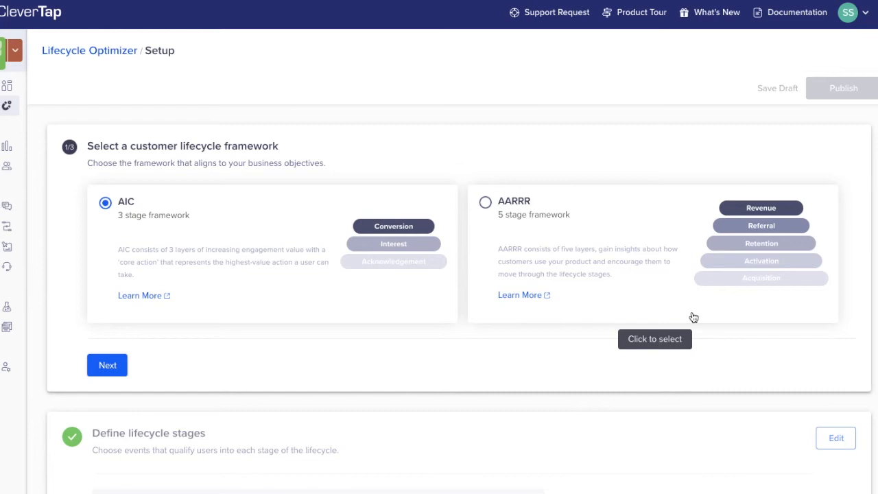
mouse_move(826, 267)
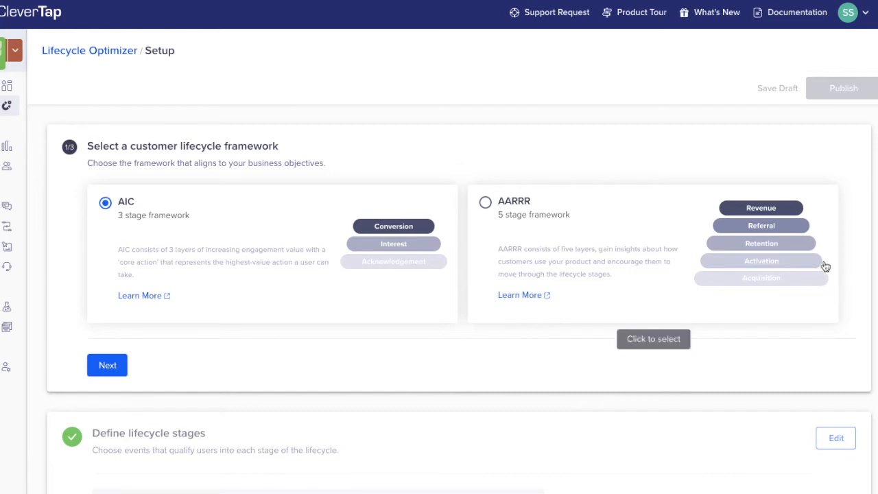
mouse_move(825, 233)
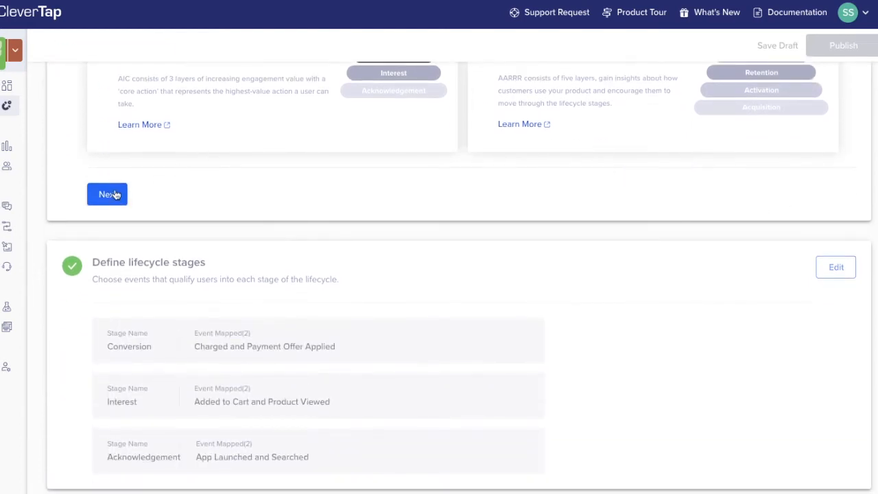
click(107, 195)
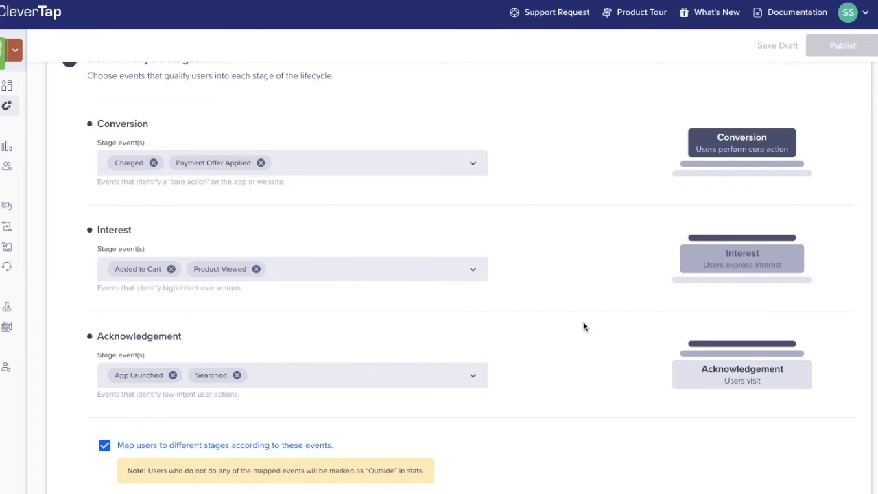
mouse_move(519, 374)
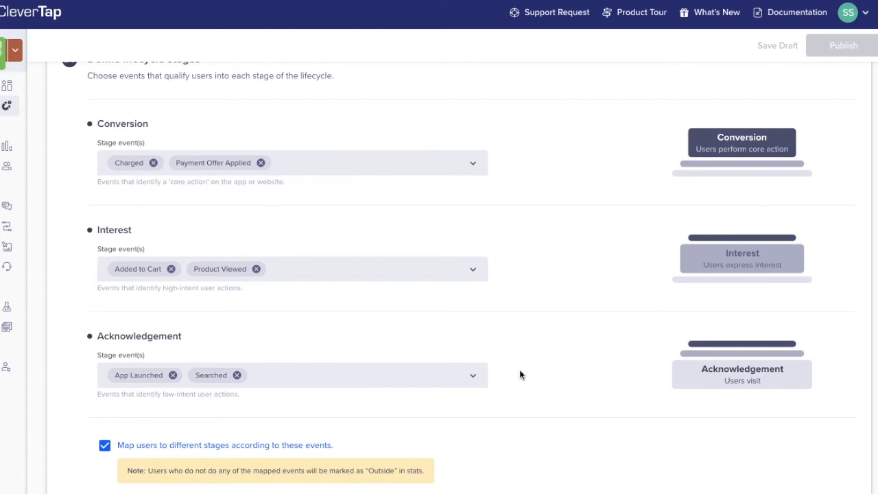
mouse_move(519, 267)
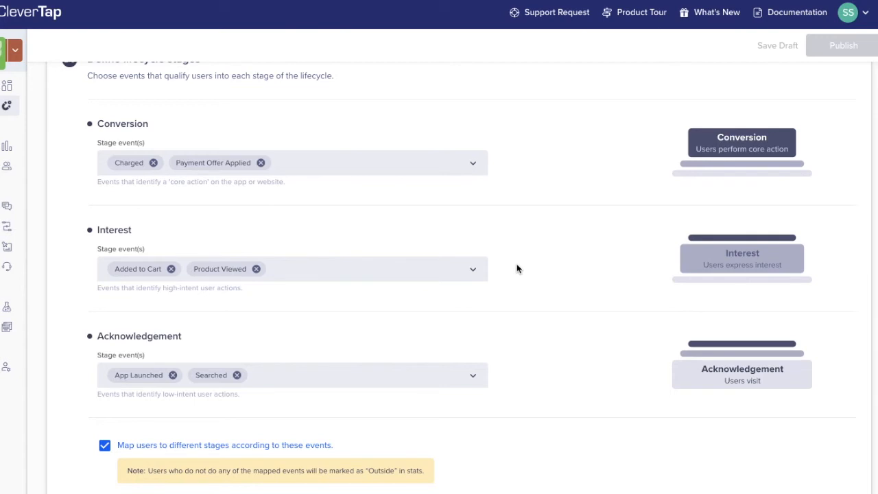
mouse_move(527, 162)
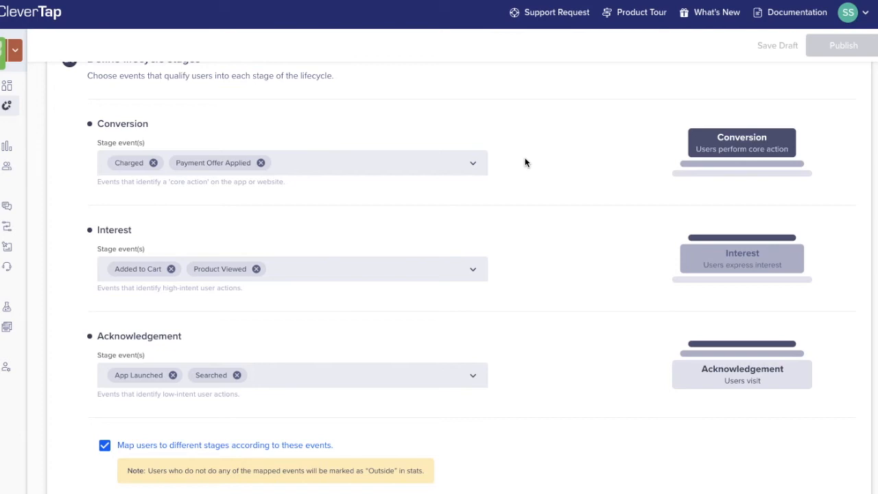
Reveal the 'Map users to different stages according to these events' option below the Acknowledgement events.
scroll(down, 3)
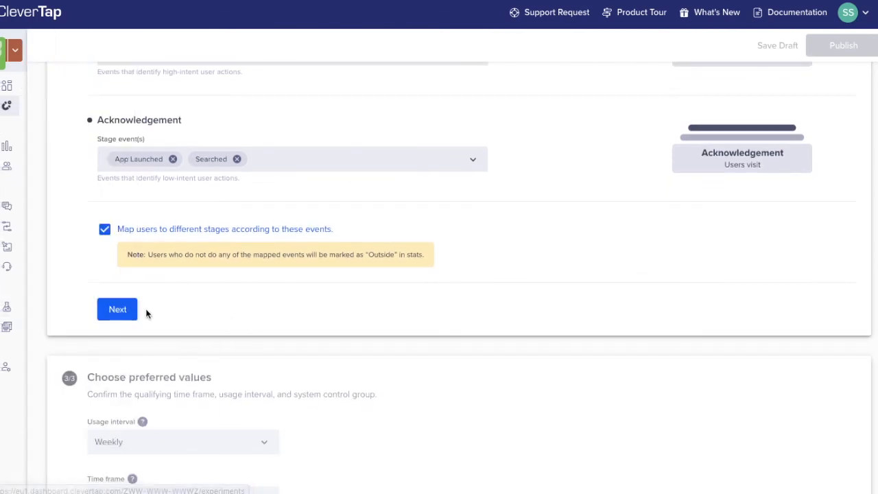
Continue past the stage event mapping toward publishing the AIC lifecycle setup.
click(116, 309)
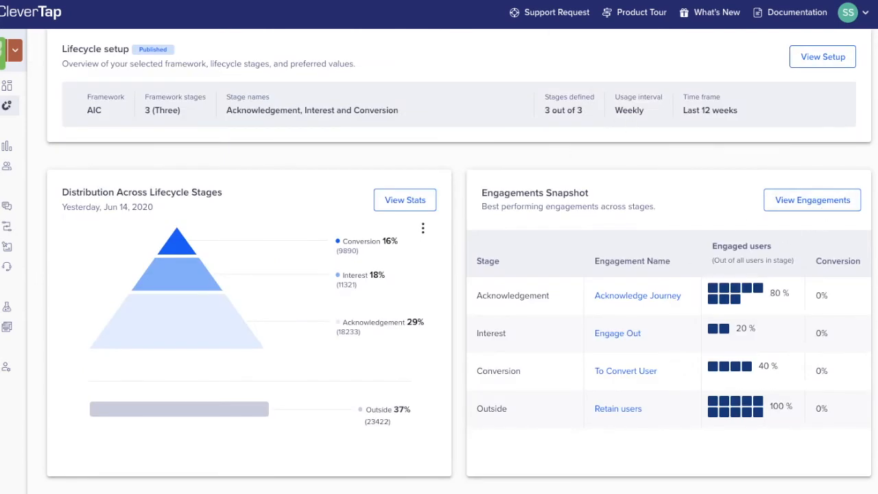
View the Acknowledge Journey engagement details from the Engagements Snapshot.
click(636, 295)
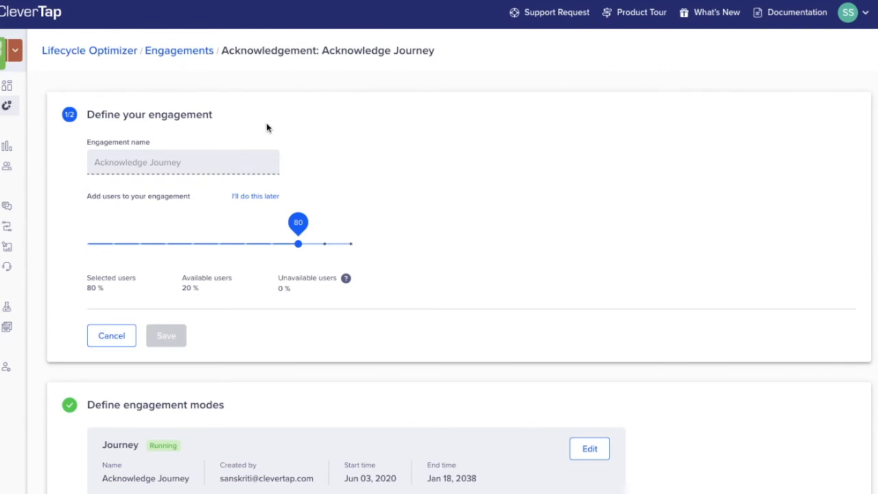
mouse_move(365, 153)
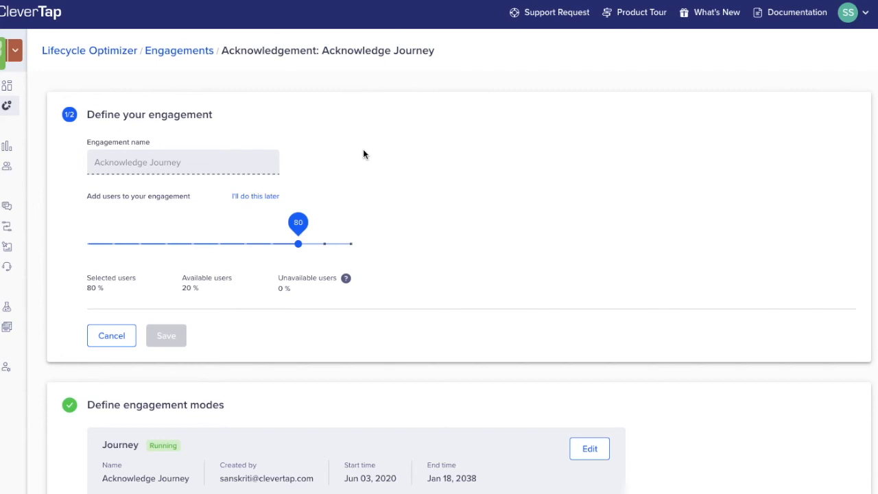
mouse_move(392, 249)
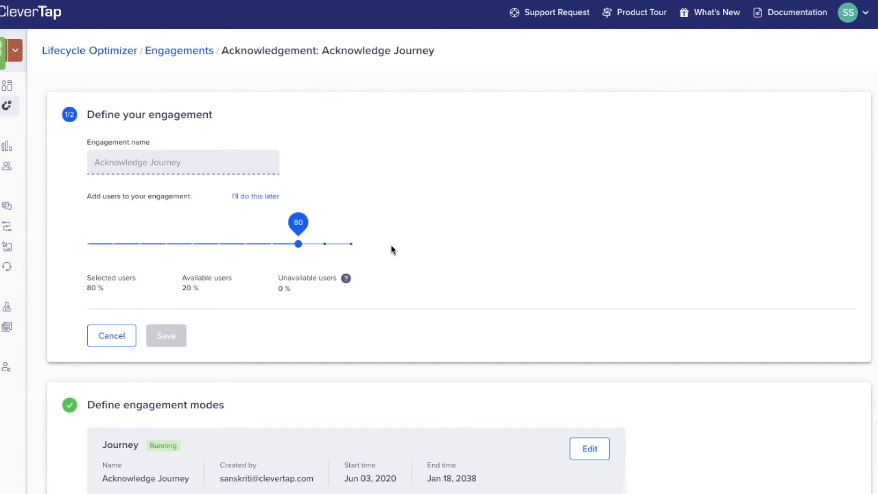
mouse_move(674, 302)
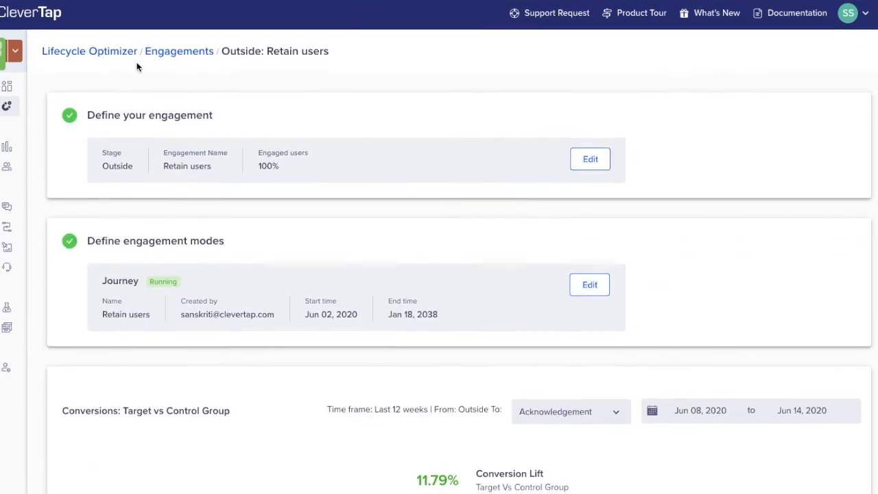
View the Retain users engagement in the Outside stage with its target-versus-control conversion chart (11.79% lift).
click(178, 51)
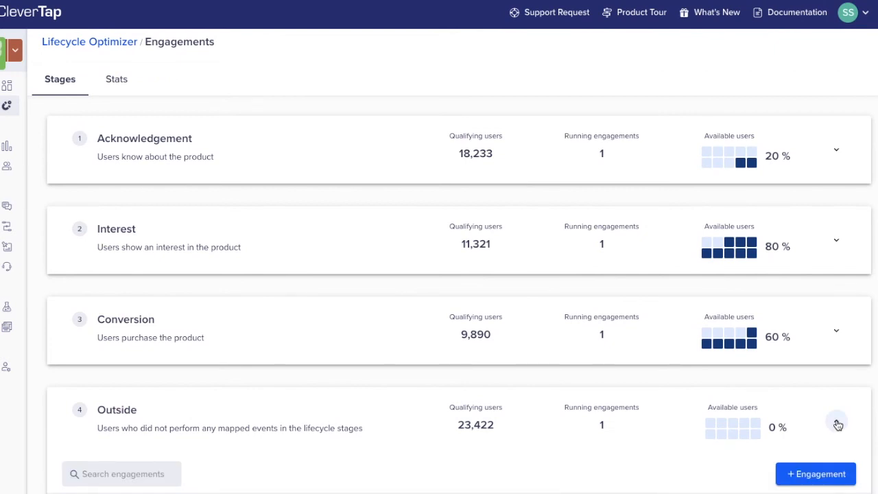
click(837, 423)
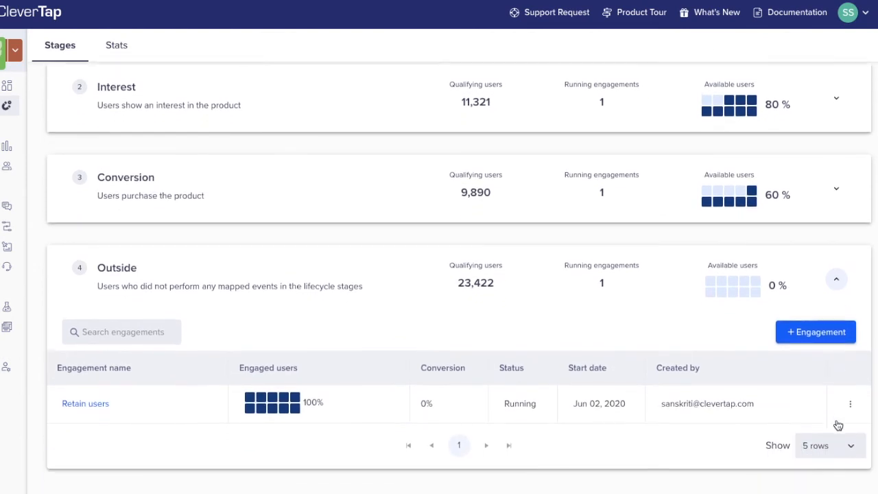
click(85, 404)
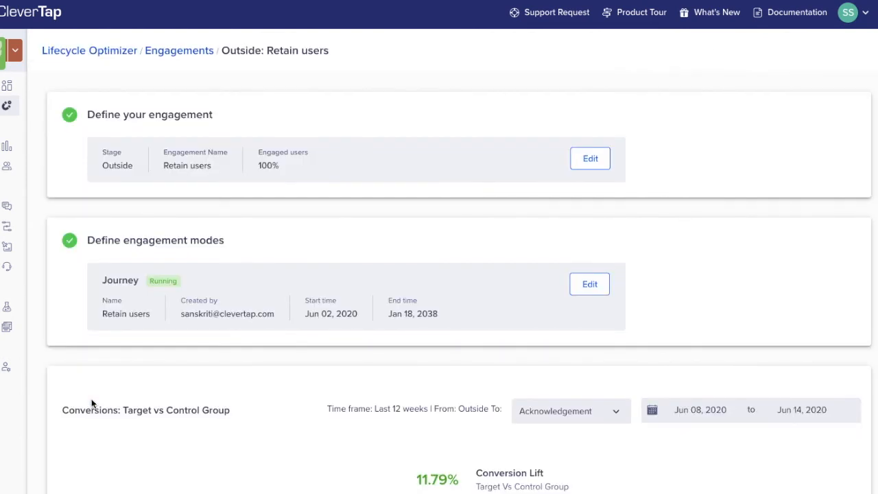
scroll(down, 3)
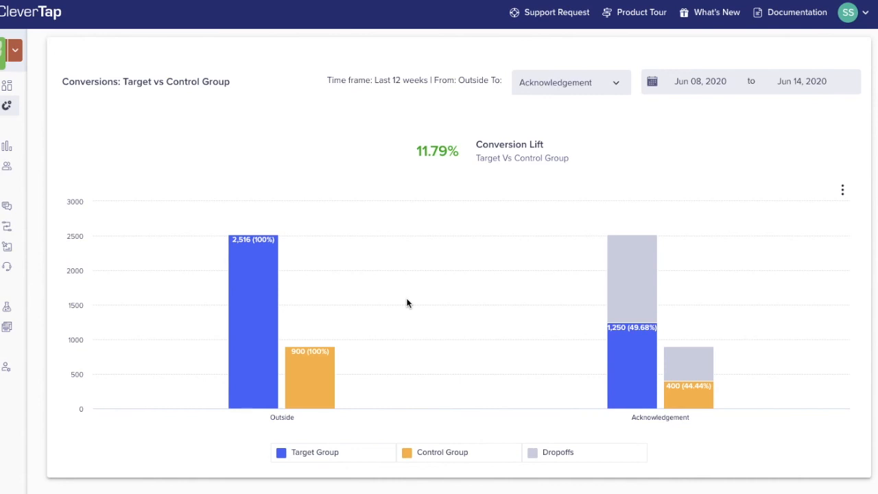
mouse_move(624, 447)
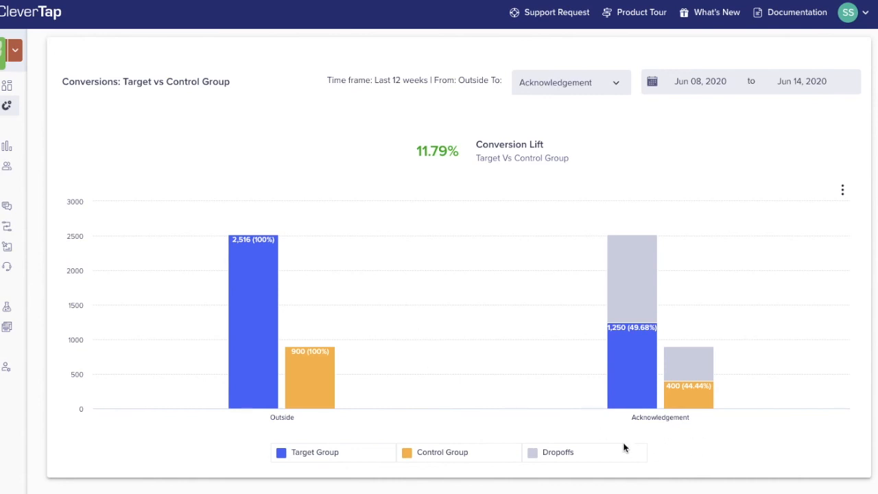
mouse_move(644, 465)
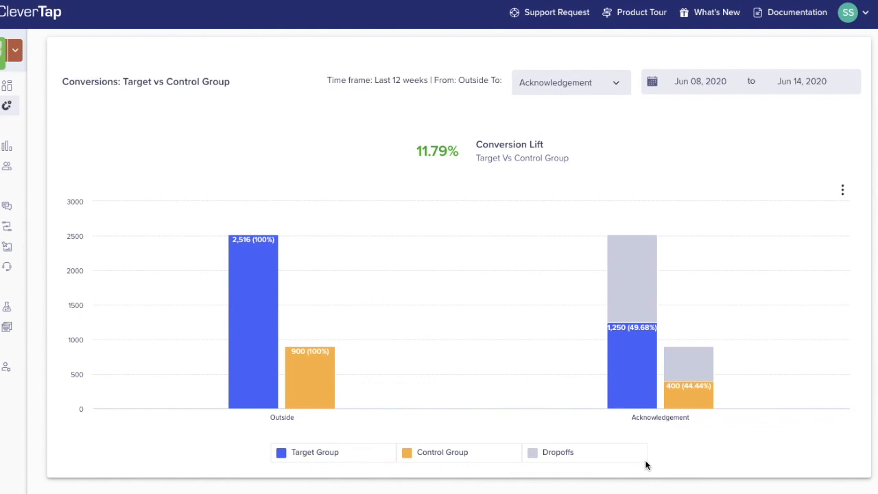
mouse_move(445, 251)
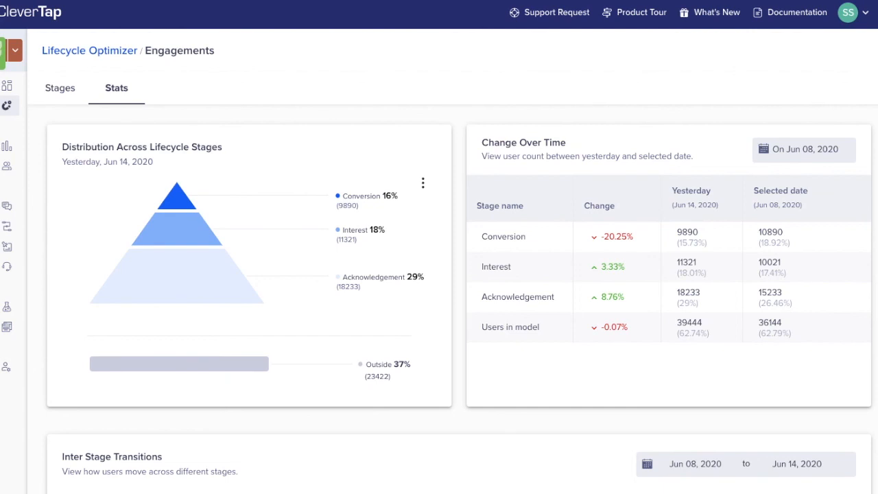
mouse_move(373, 162)
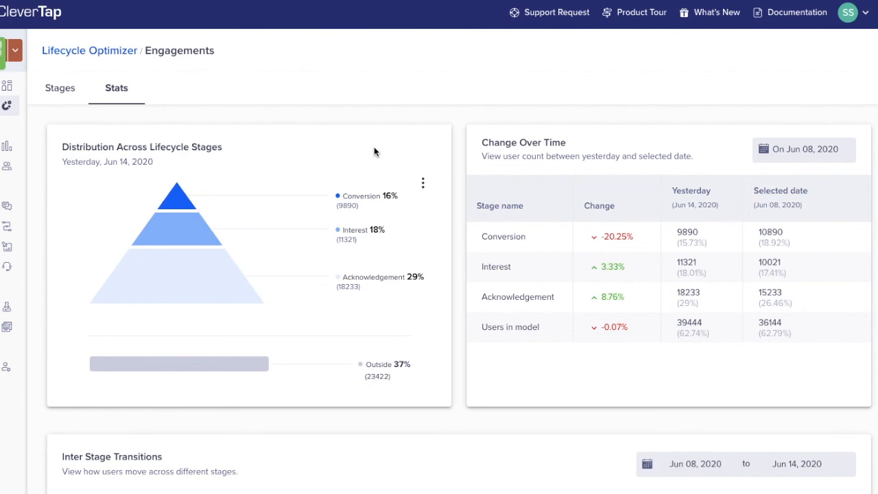
mouse_move(660, 140)
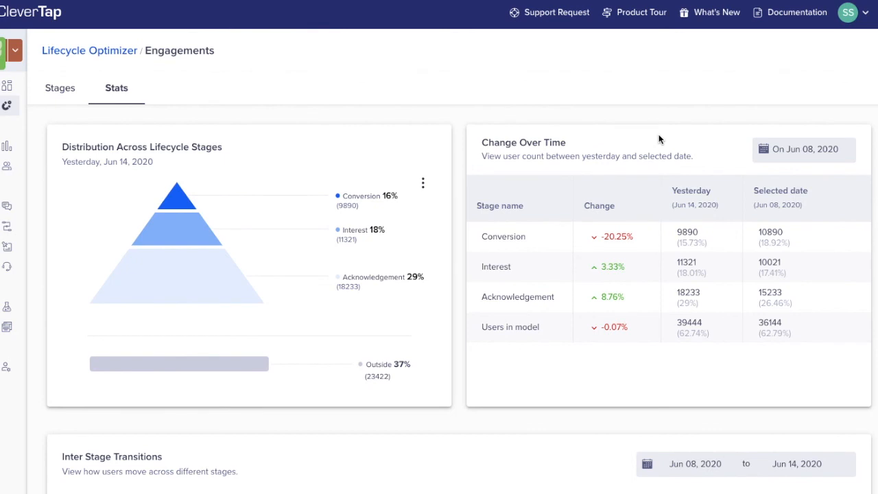
Scroll the Stats view down to Inter Stage Transitions and Daily Transition Trends into Acknowledgement.
scroll(down, 3)
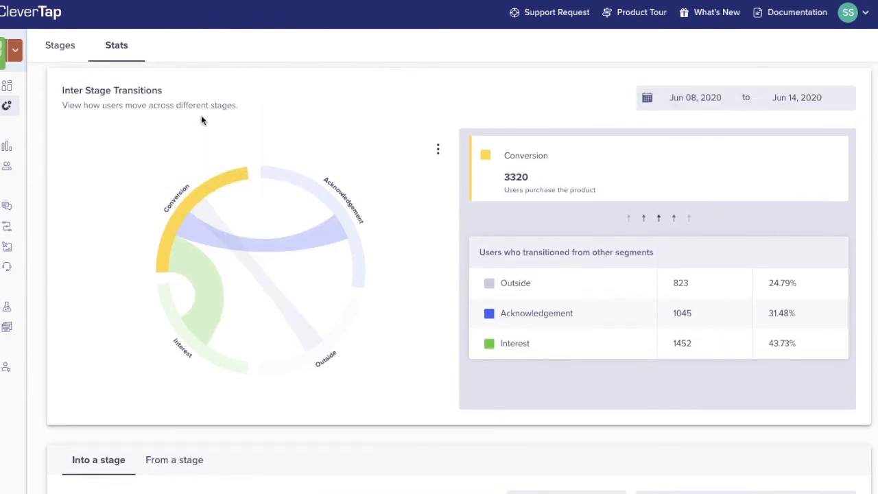
scroll(down, 3)
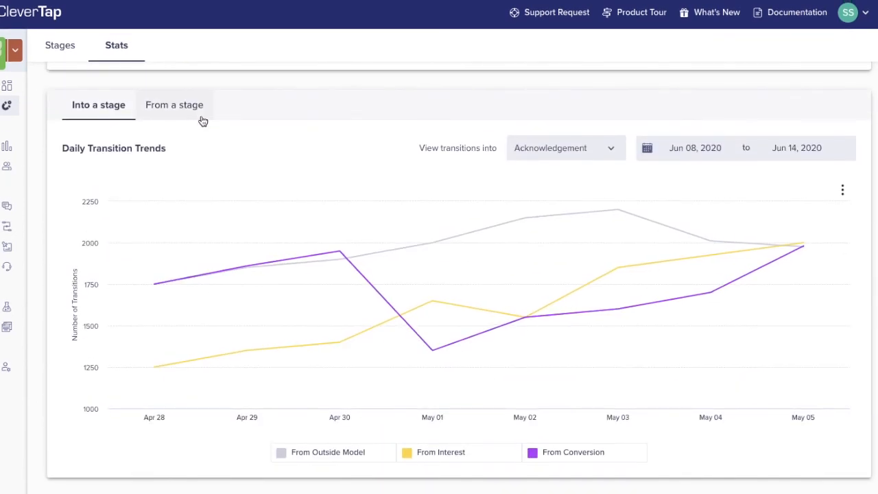